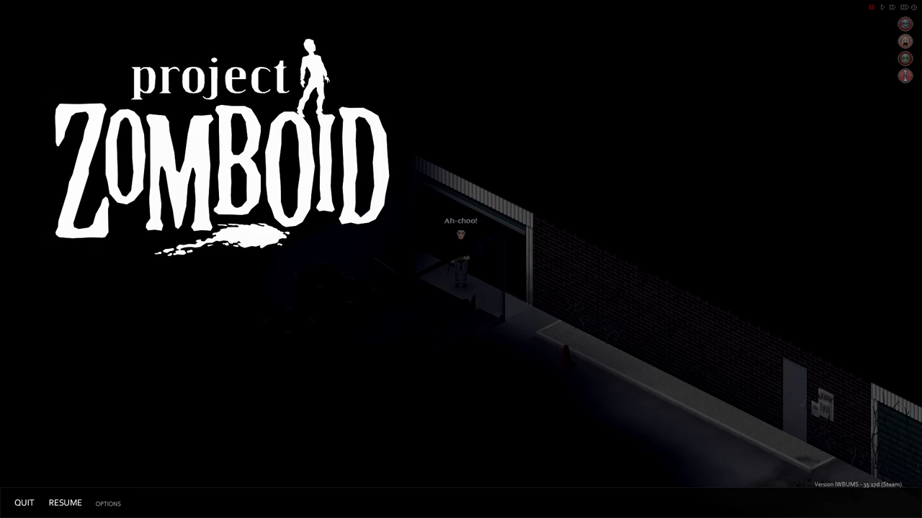
Resume the paused game and bring up the inventory panel beside the looted container.
{"action": "left_click", "coordinate": [64, 502]}
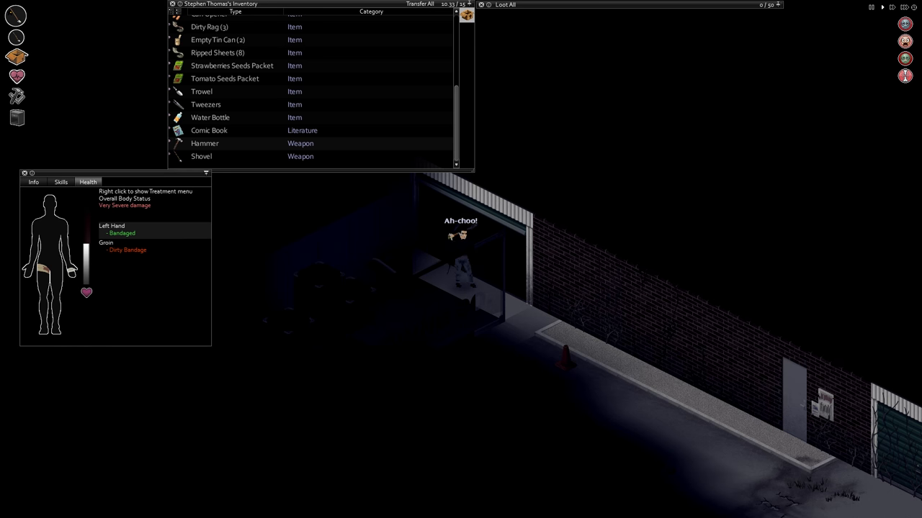
{"action": "left_click", "coordinate": [179, 6]}
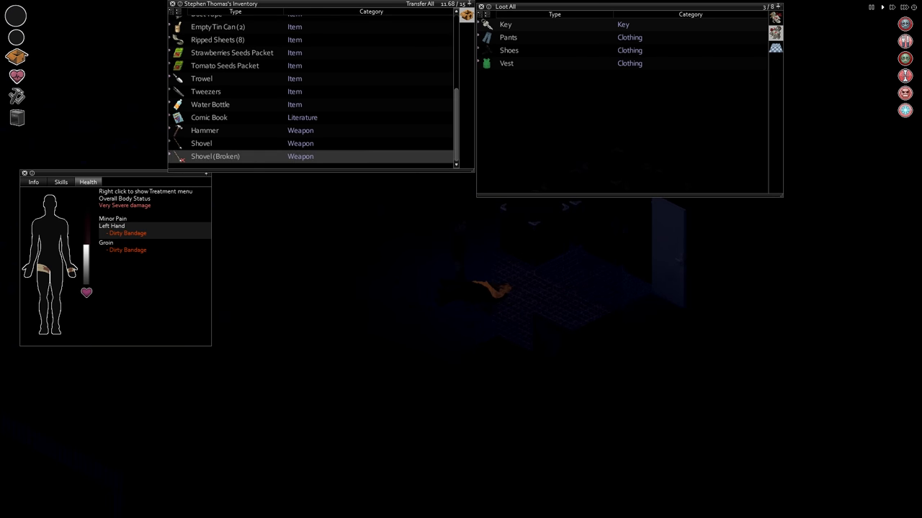
{"action": "right_click", "coordinate": [201, 157]}
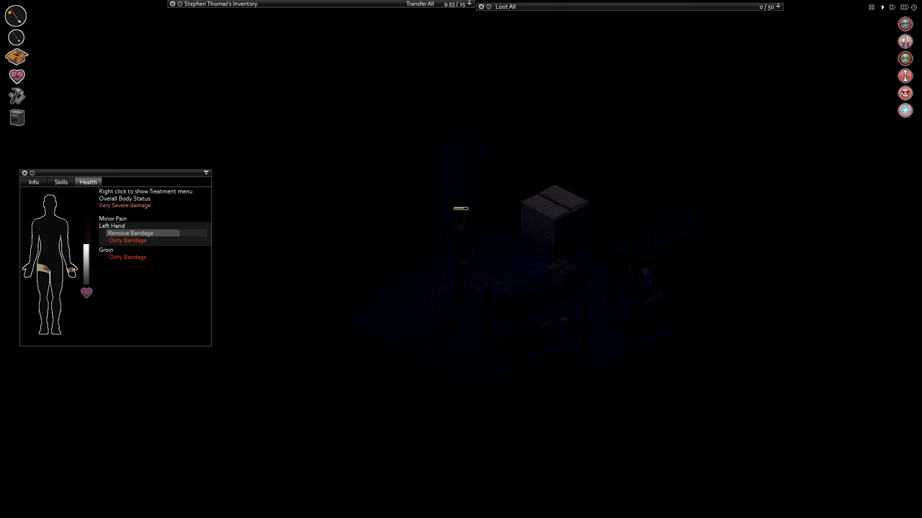
Swap the left hand's dirty bandage for a fresh Ripped Sheets bandage.
{"action": "right_click", "coordinate": [119, 233]}
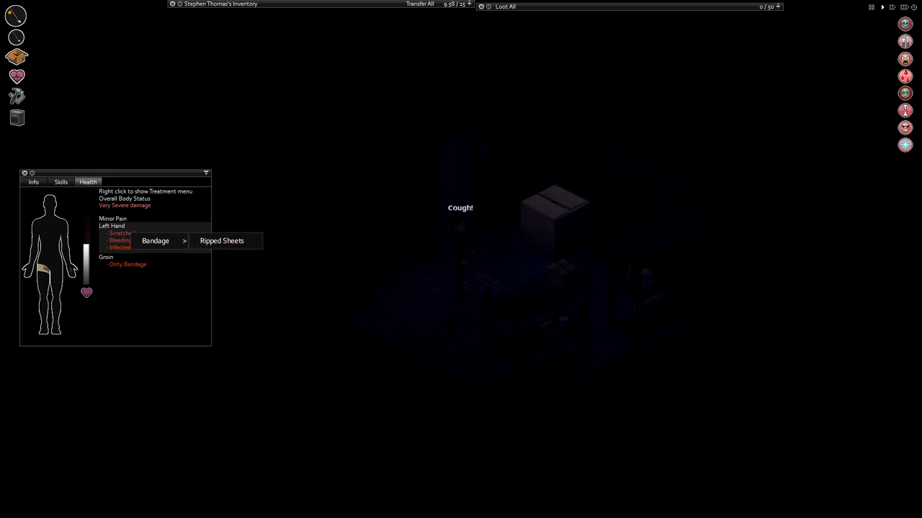
{"action": "left_click", "coordinate": [221, 240]}
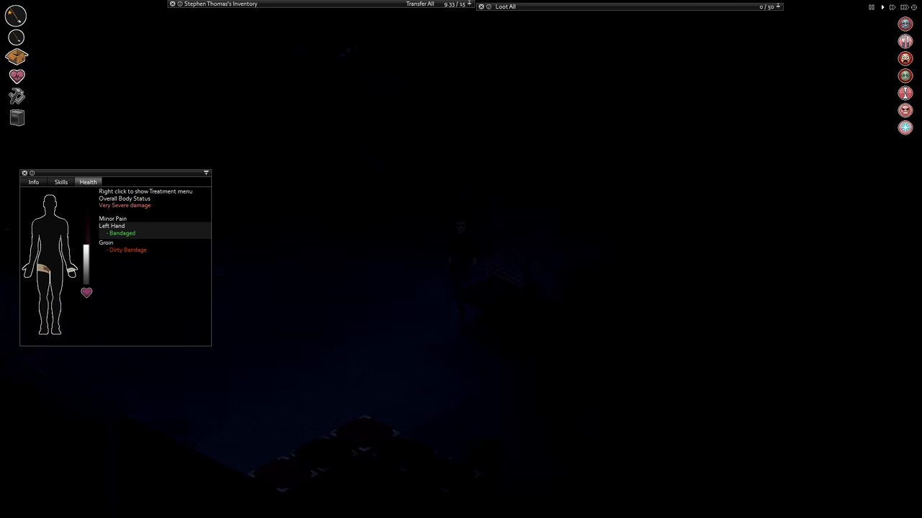
Bring up the action menu on the office room's furniture.
{"action": "right_click", "coordinate": [504, 283]}
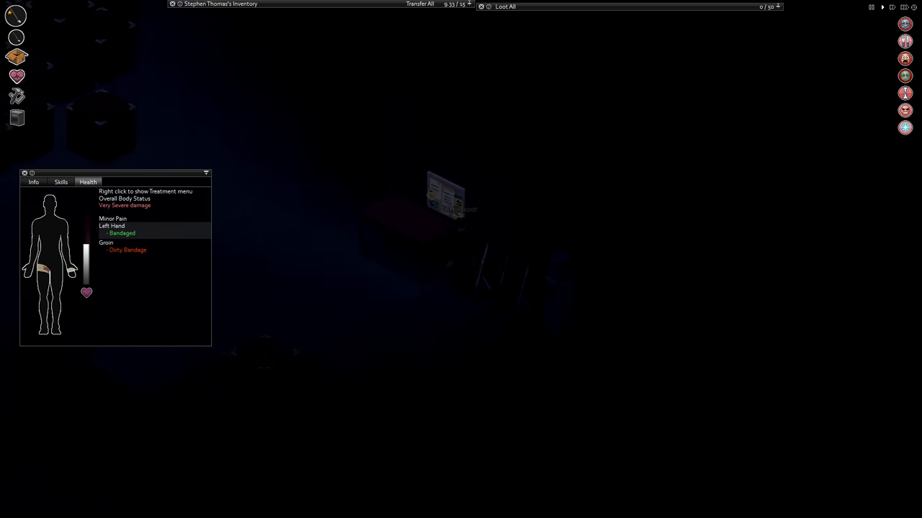
{"action": "right_click", "coordinate": [469, 274]}
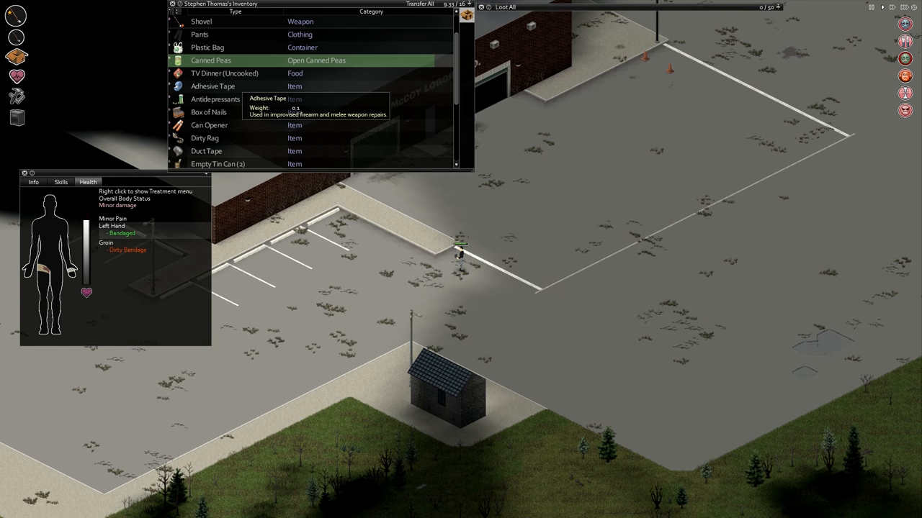
{"action": "right_click", "coordinate": [209, 59]}
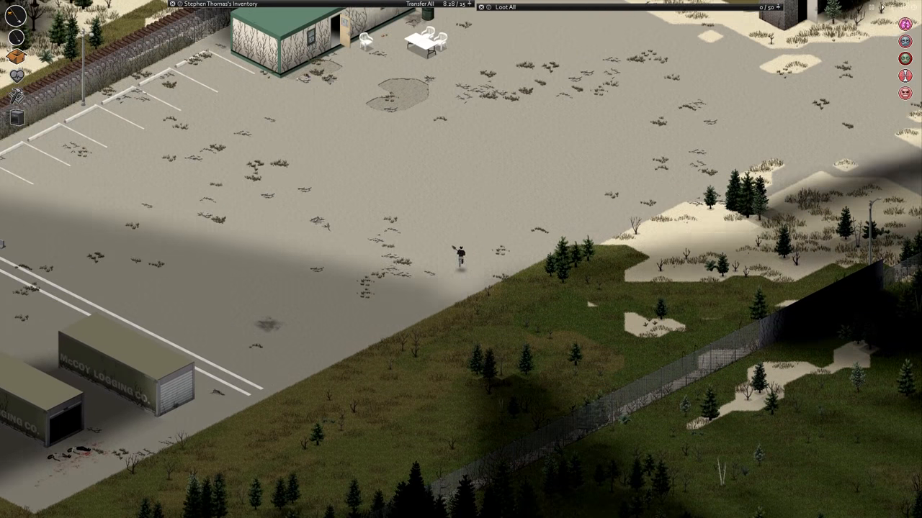
Choose Sleep from the office context menu and confirm with Yes.
{"action": "right_click", "coordinate": [460, 273]}
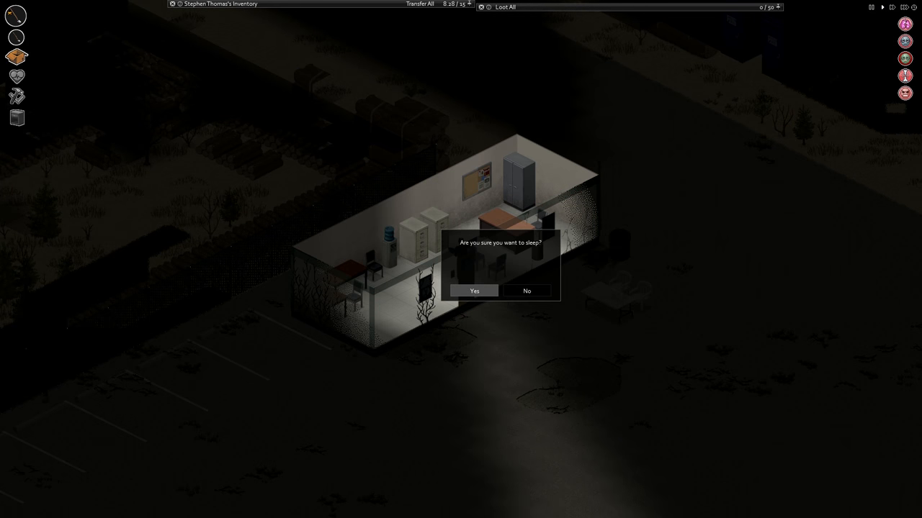
{"action": "left_click", "coordinate": [473, 291]}
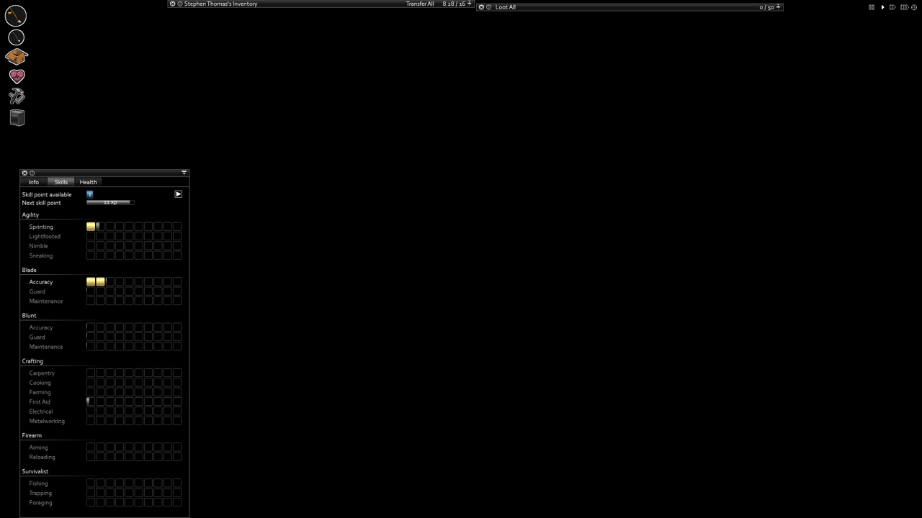
In the Health tab, remove the dirty bandage from the left hand.
{"action": "left_click", "coordinate": [88, 181]}
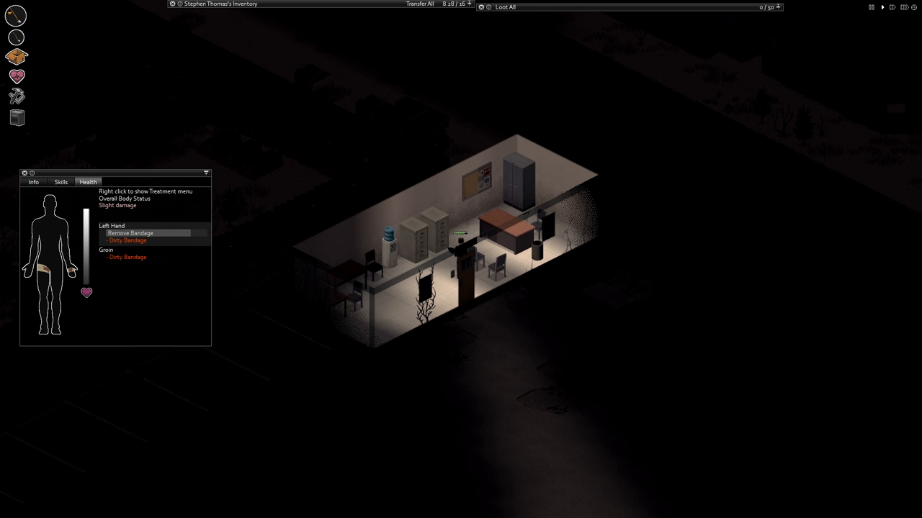
{"action": "left_click", "coordinate": [130, 233]}
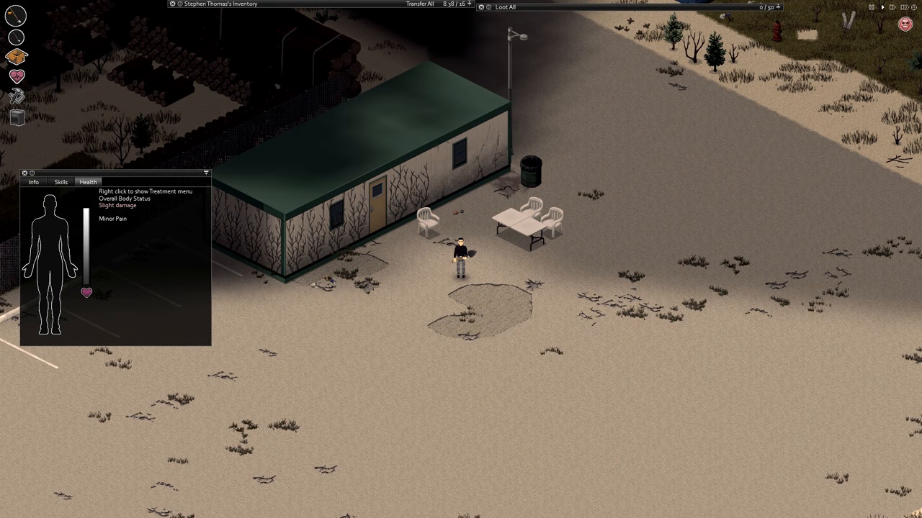
Walk the survivor from the office trailer across the crossroads.
{"action": "left_click", "coordinate": [60, 181]}
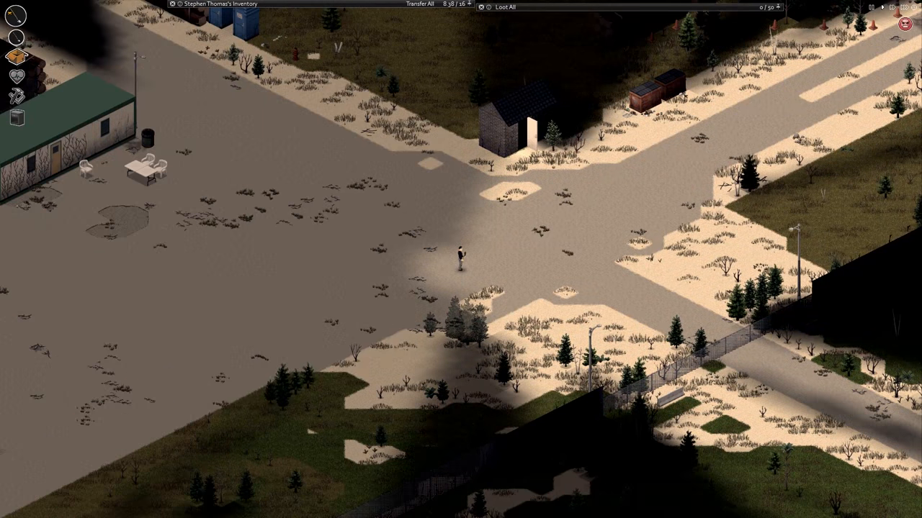
{"action": "left_click", "coordinate": [16, 76]}
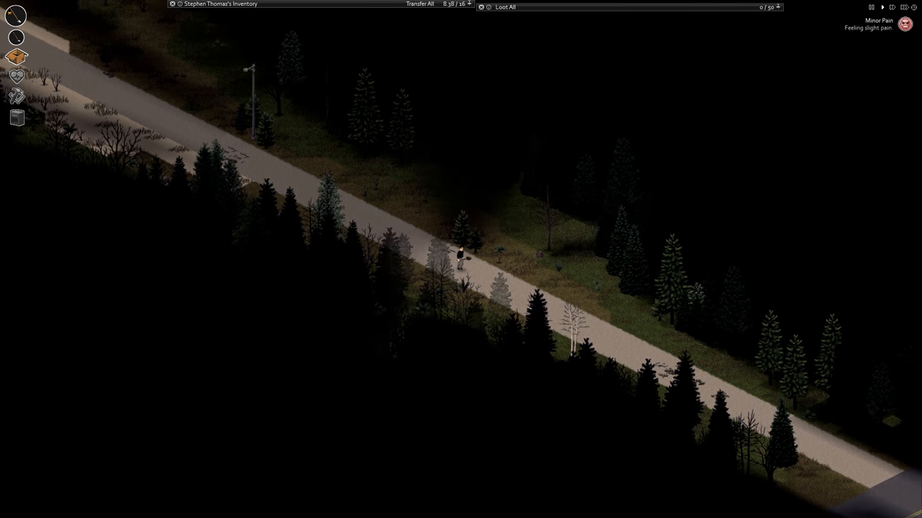
Keep the survivor walking down the tree-lined road as night falls.
{"action": "left_click", "coordinate": [17, 76]}
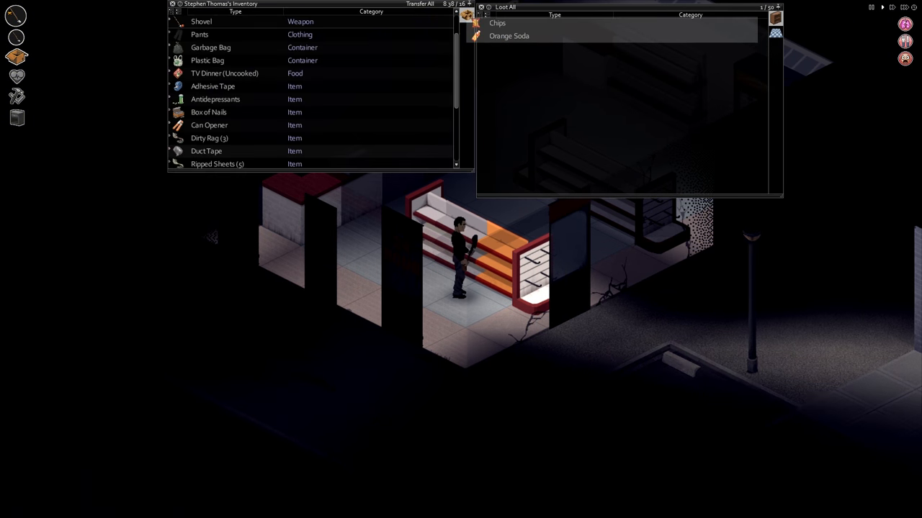
Take the Orange Soda and Chips from the shop shelves, then check the fridge.
{"action": "left_click", "coordinate": [506, 8]}
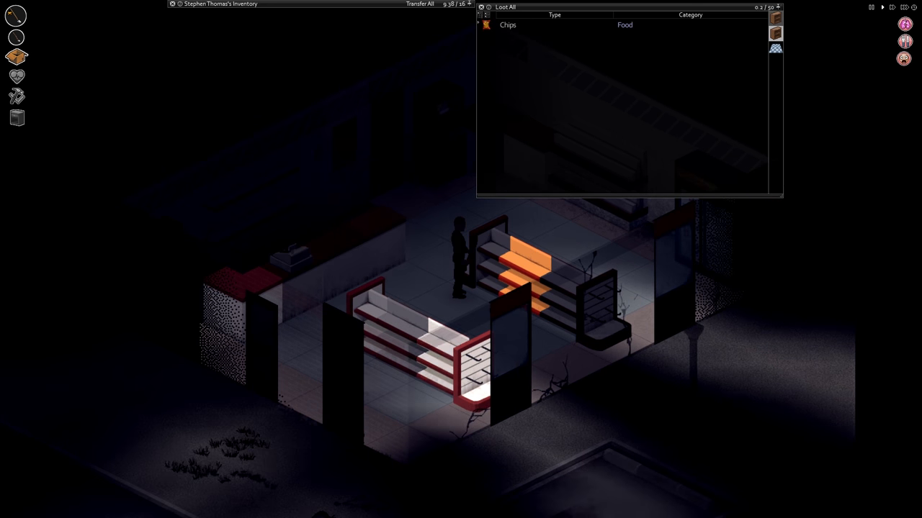
{"action": "left_click", "coordinate": [439, 5]}
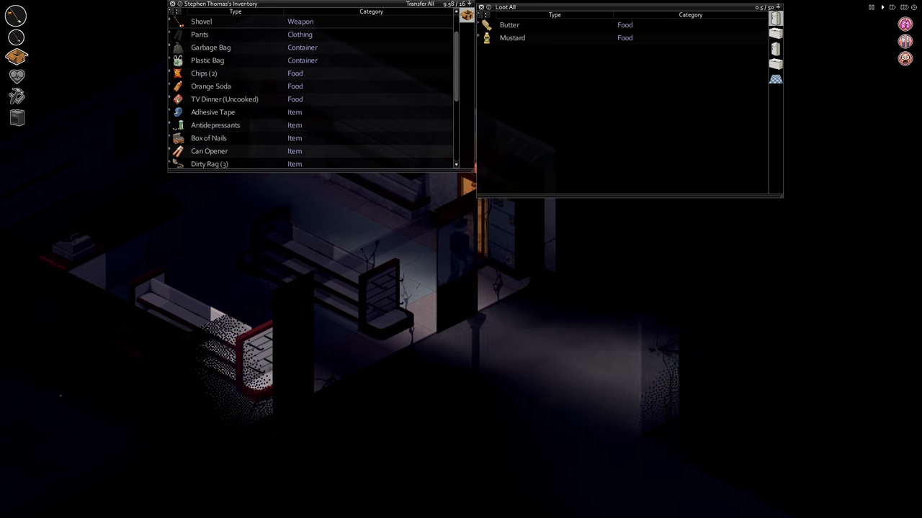
{"action": "left_click", "coordinate": [510, 24]}
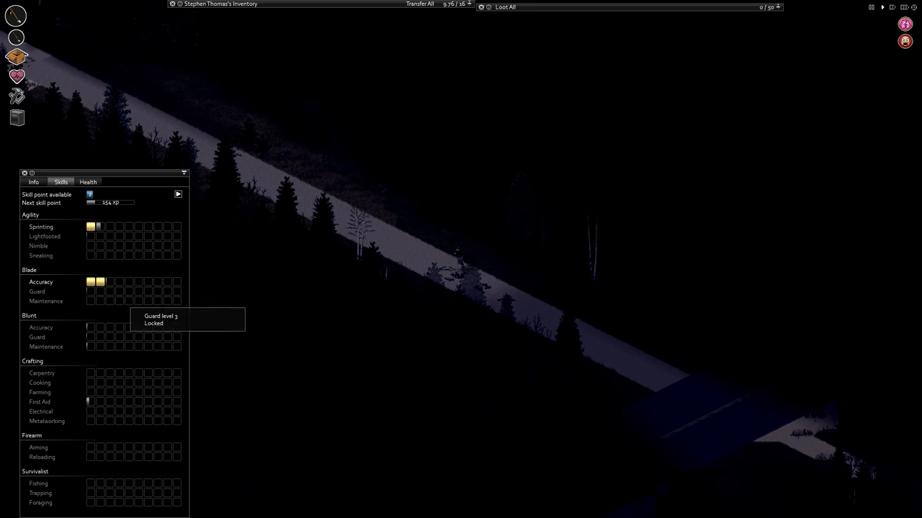
{"action": "mouse_move", "coordinate": [101, 227]}
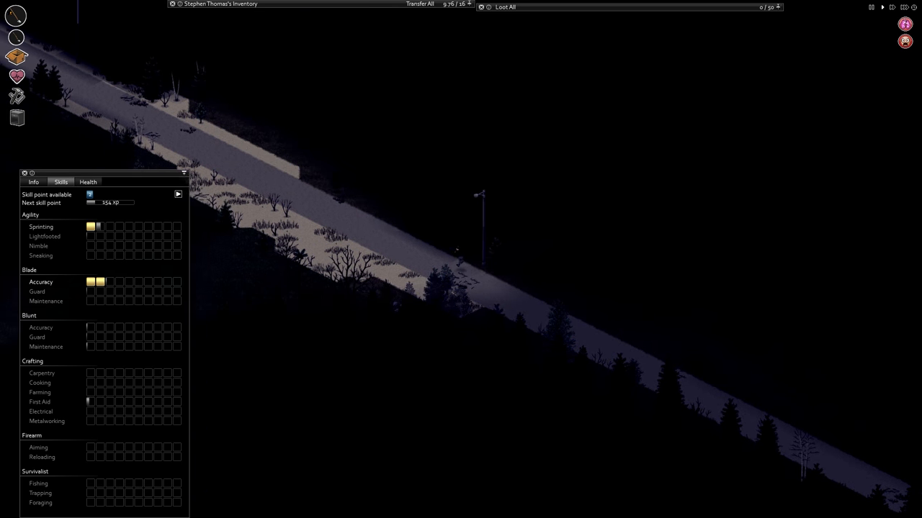
Walk the survivor along the dark road toward the streetlight.
{"action": "left_click", "coordinate": [25, 173]}
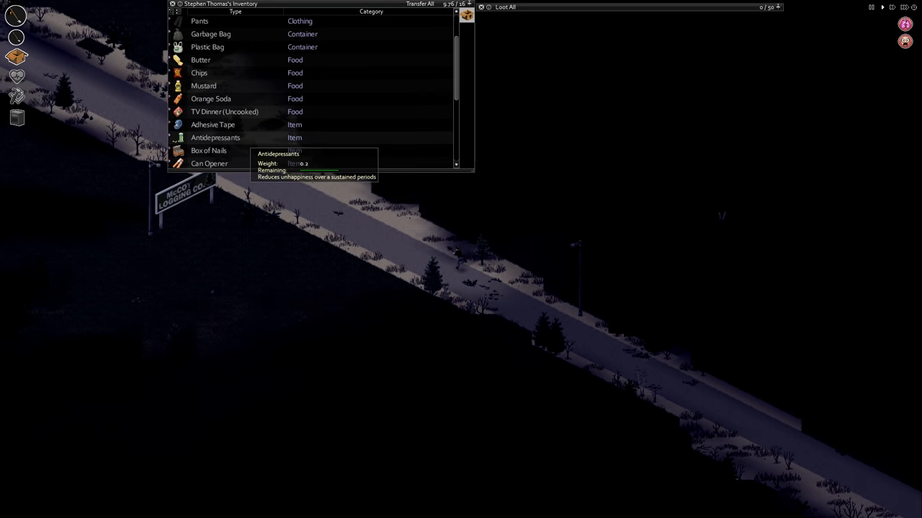
Walk past the McCoy Logging Co. sign into the lumber mill office.
{"action": "left_click", "coordinate": [178, 4]}
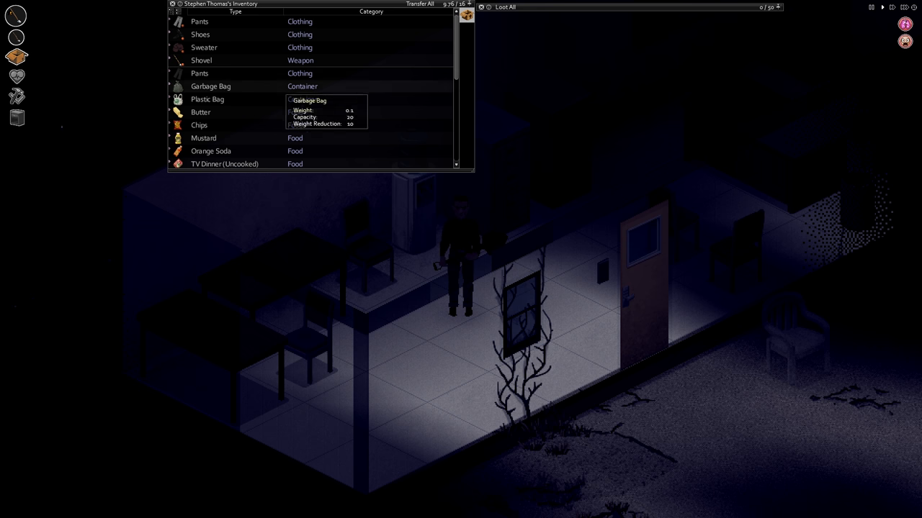
Scroll through the inventory, reviewing the needle, duct tape, ripped sheets and strawberry seeds.
{"action": "scroll", "scroll_direction": "down", "scroll_amount": 3}
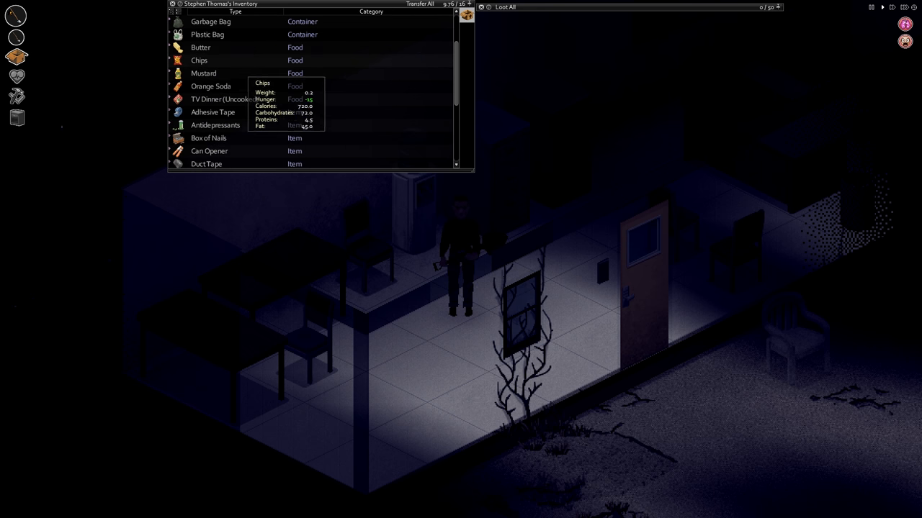
{"action": "mouse_move", "coordinate": [200, 47]}
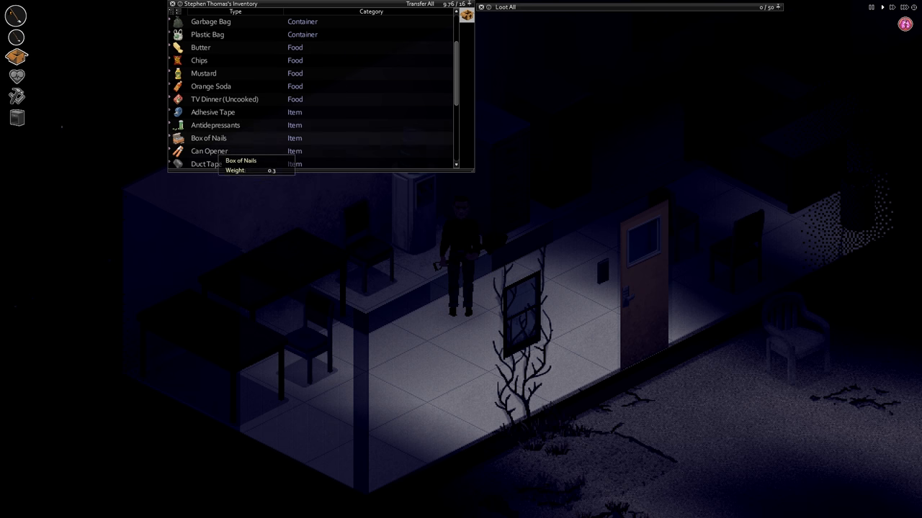
{"action": "scroll", "scroll_direction": "down", "scroll_amount": 3}
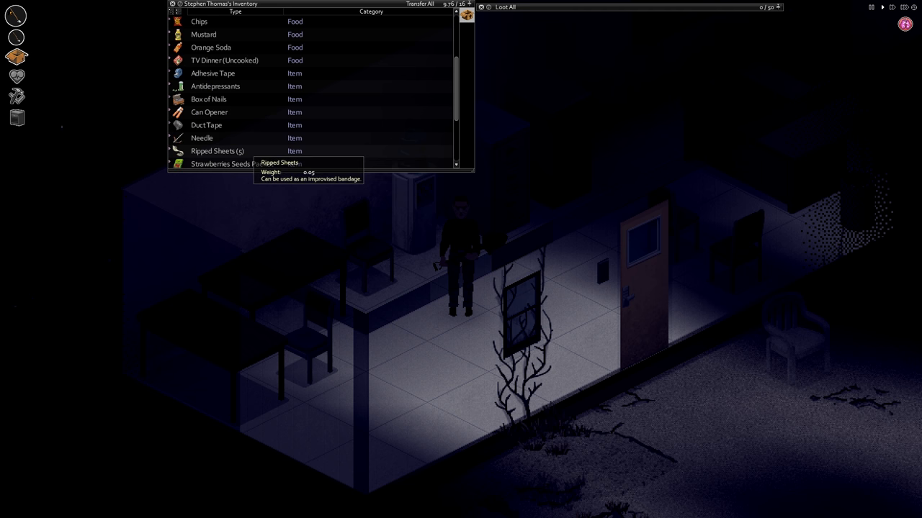
{"action": "mouse_move", "coordinate": [201, 138]}
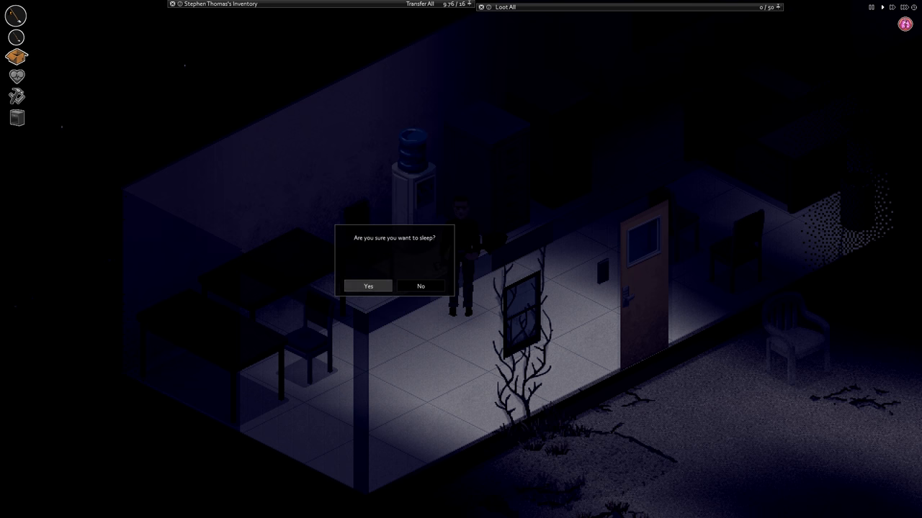
Confirm sleep until daylight, close the Skills panel, and pause with Esc.
{"action": "left_click", "coordinate": [368, 286]}
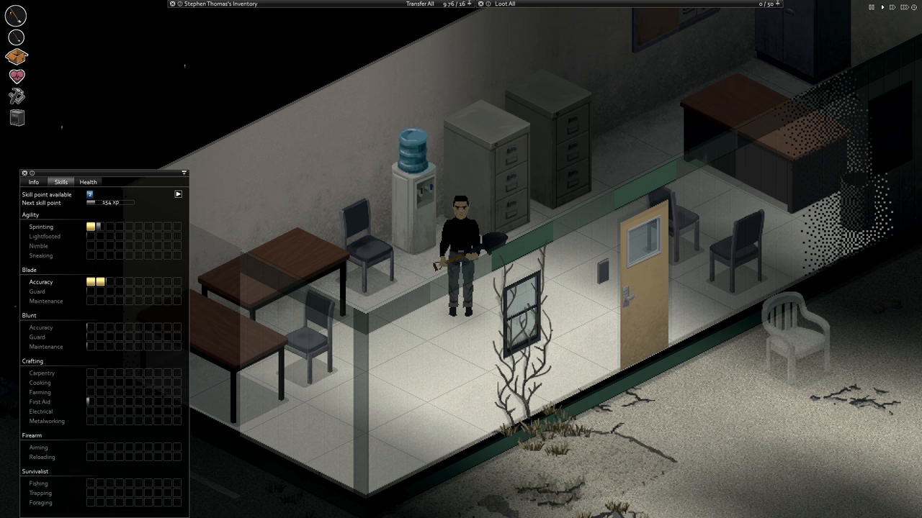
{"action": "left_click", "coordinate": [33, 181]}
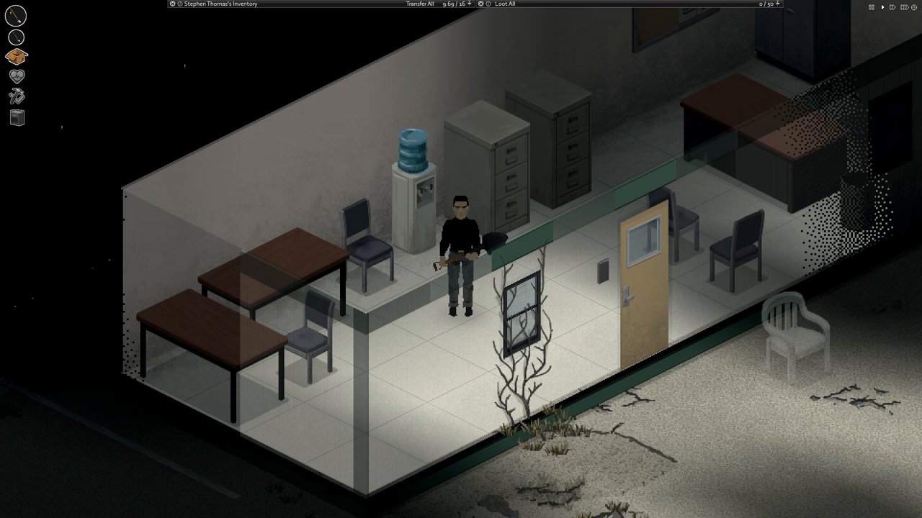
{"action": "key", "text": "Escape"}
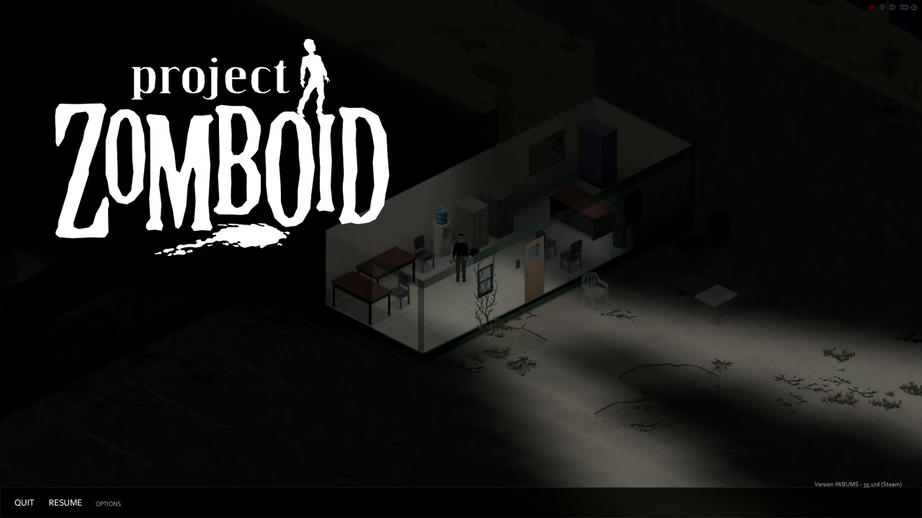